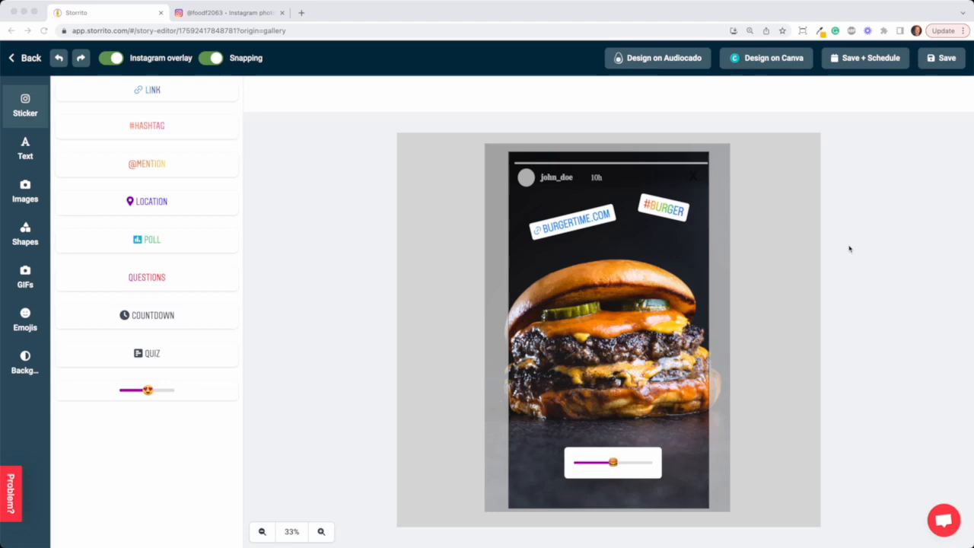
pyautogui.moveTo(837, 295)
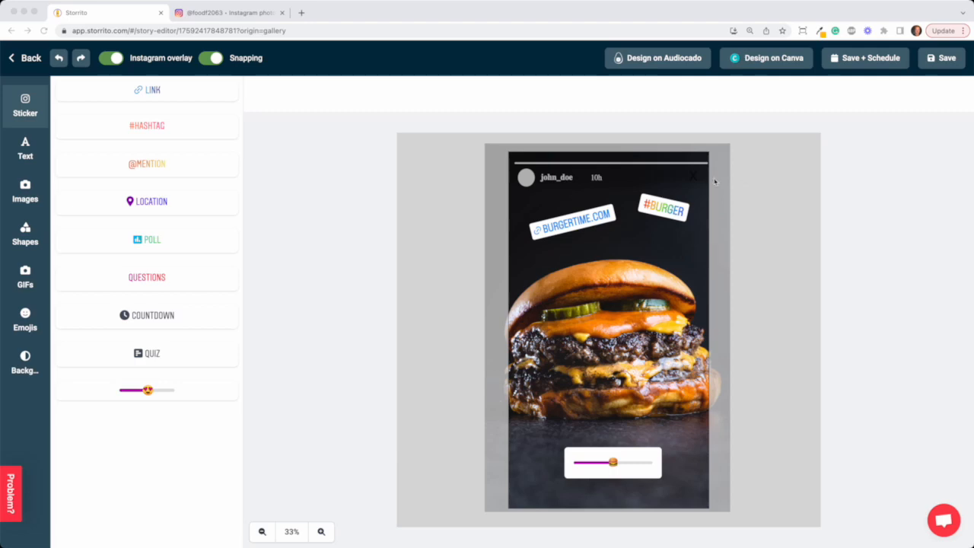
pyautogui.moveTo(484, 204)
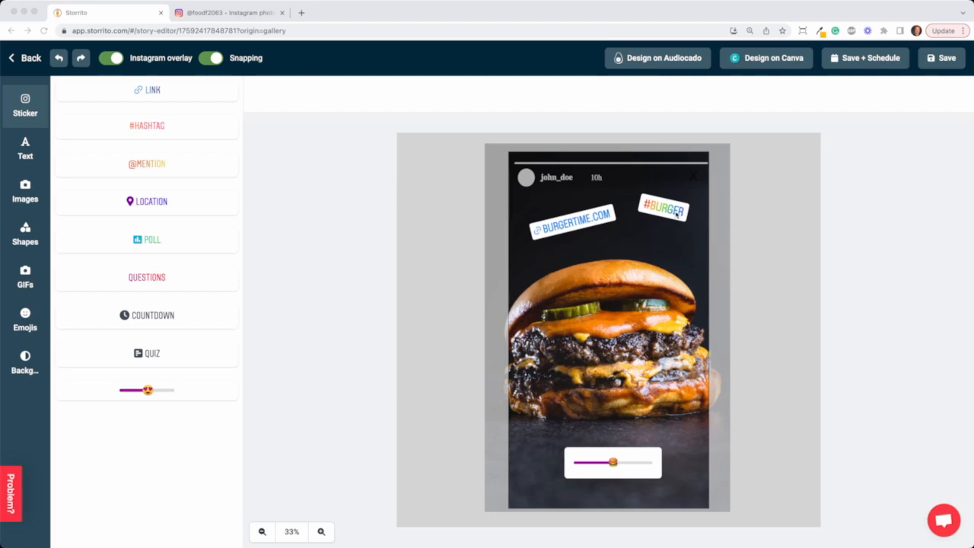
pyautogui.moveTo(532, 384)
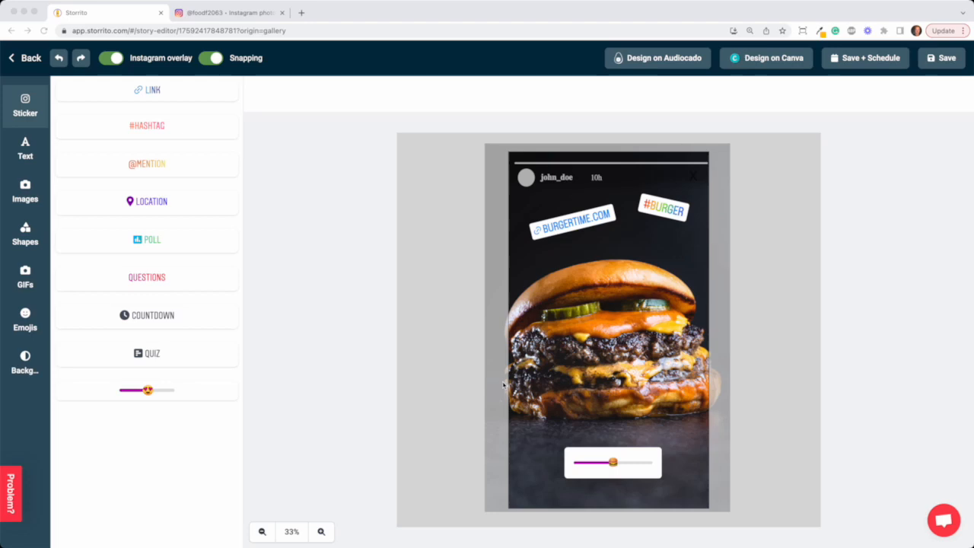
pyautogui.moveTo(145, 323)
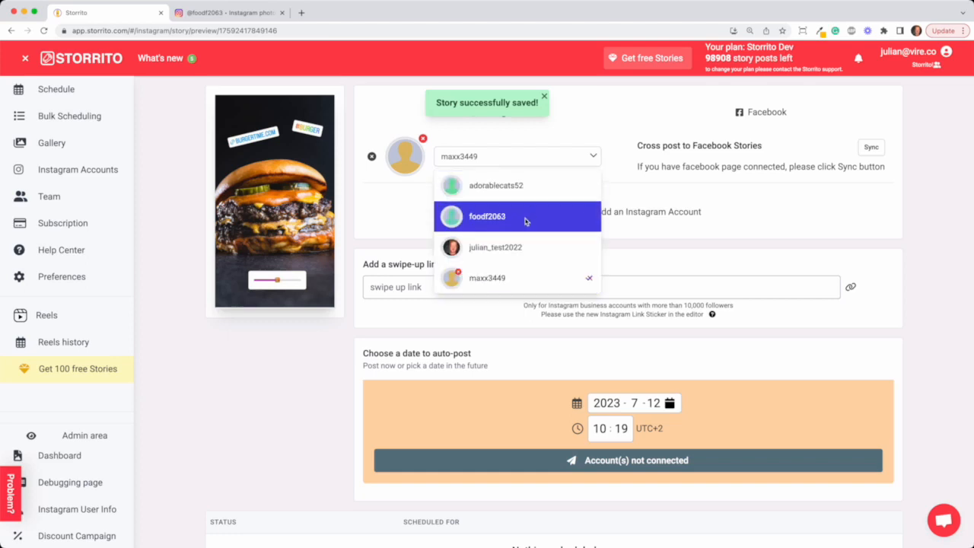
pyautogui.click(487, 216)
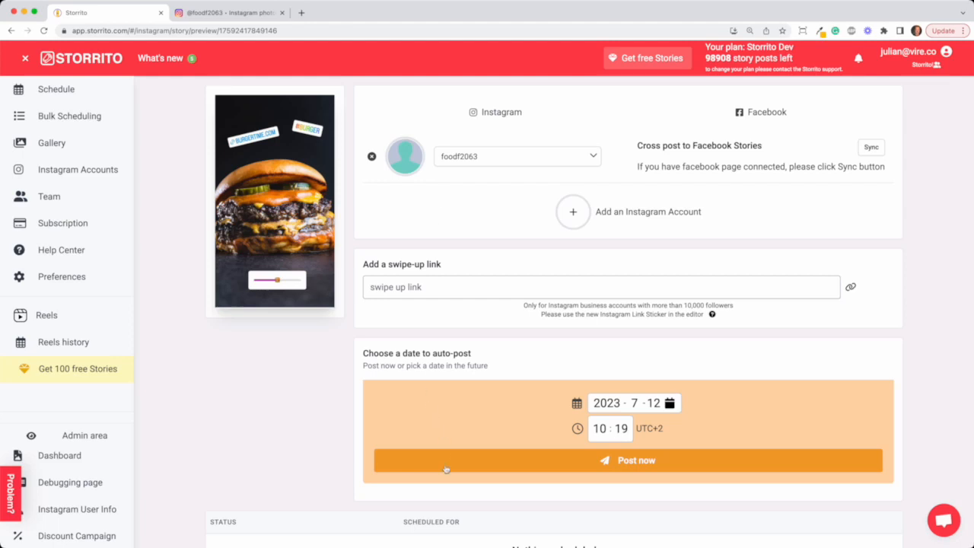
pyautogui.moveTo(464, 408)
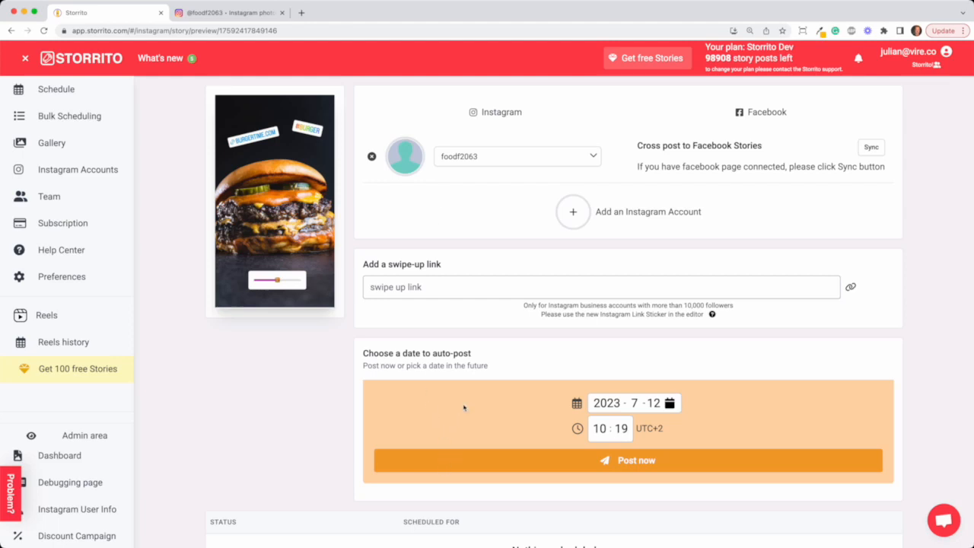
pyautogui.moveTo(539, 320)
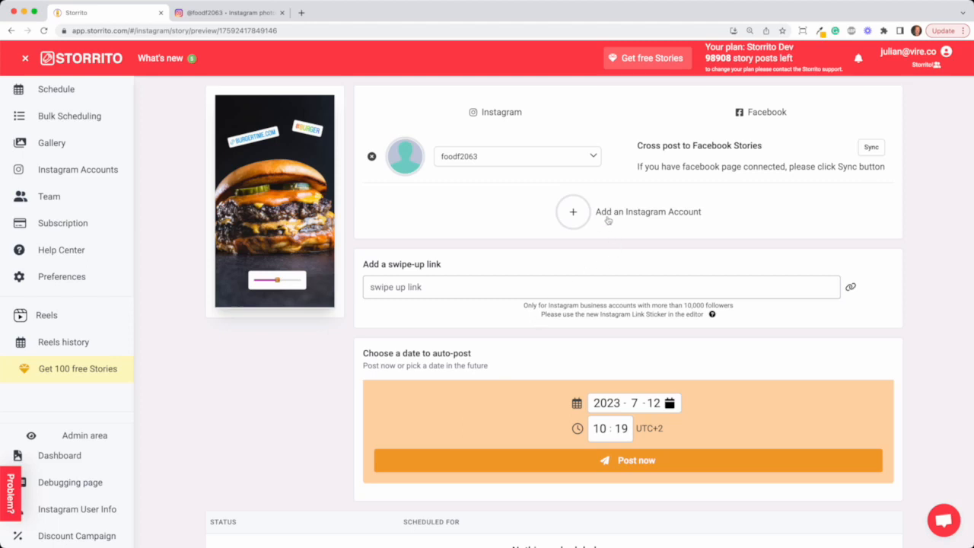
pyautogui.click(572, 211)
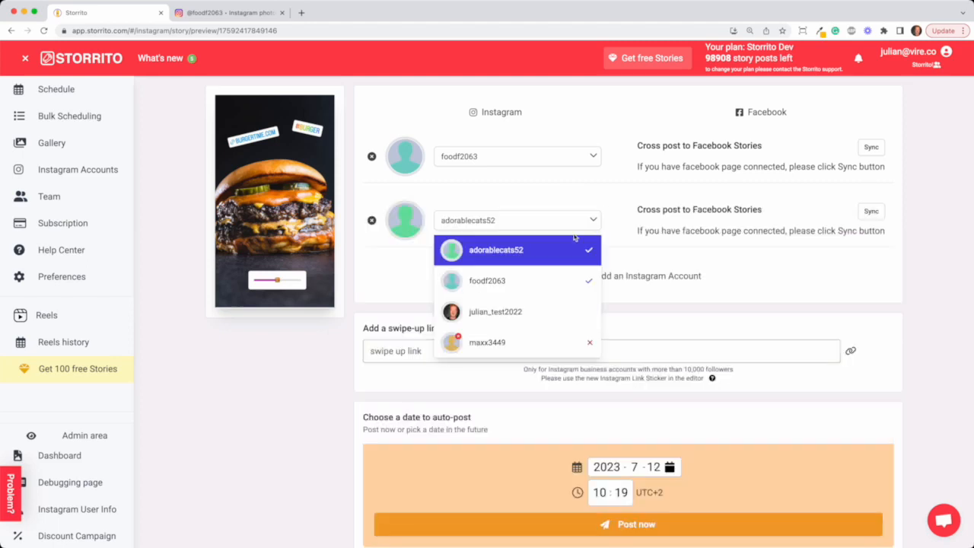
pyautogui.click(495, 311)
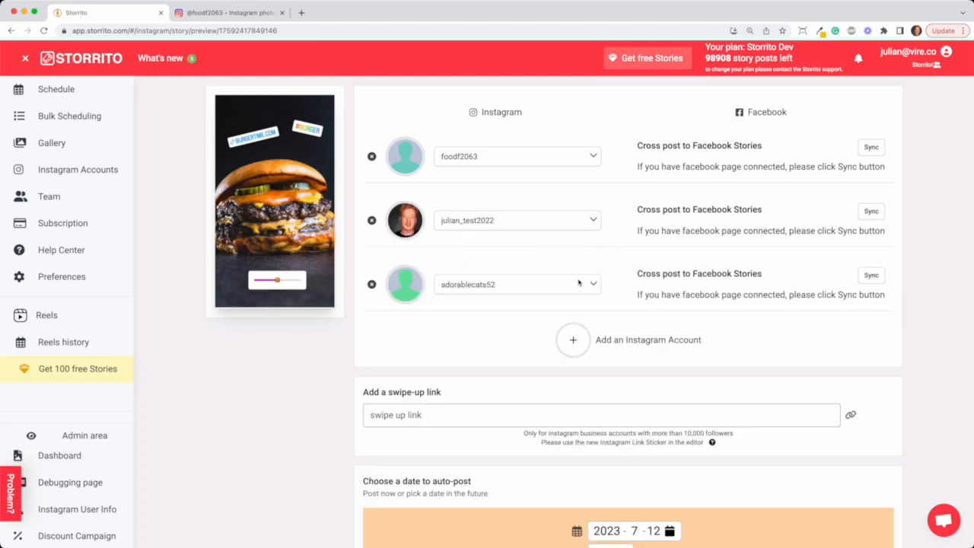
pyautogui.click(518, 285)
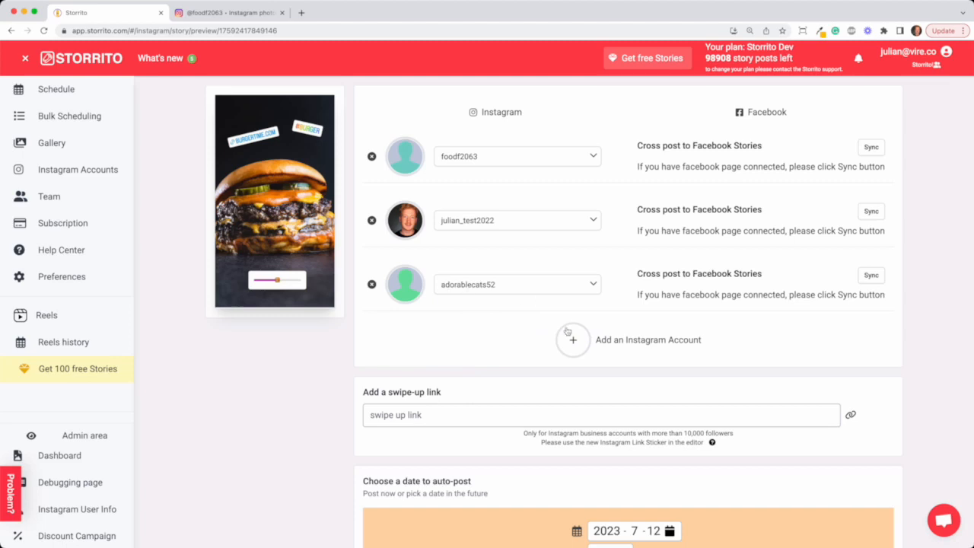
pyautogui.click(572, 339)
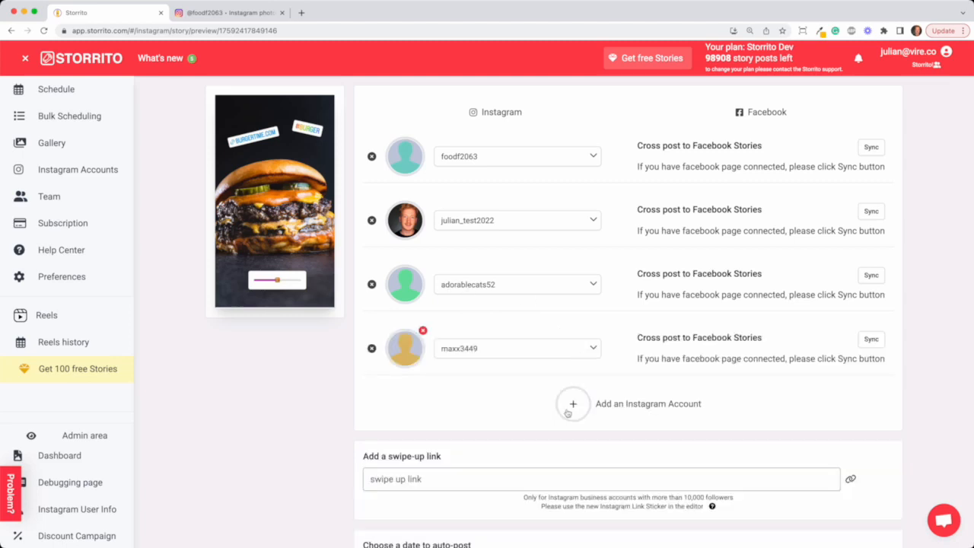
# Step: Remove the disconnected maxx3449 row, leaving three accounts, and reach the auto-post date
pyautogui.scroll(-3)
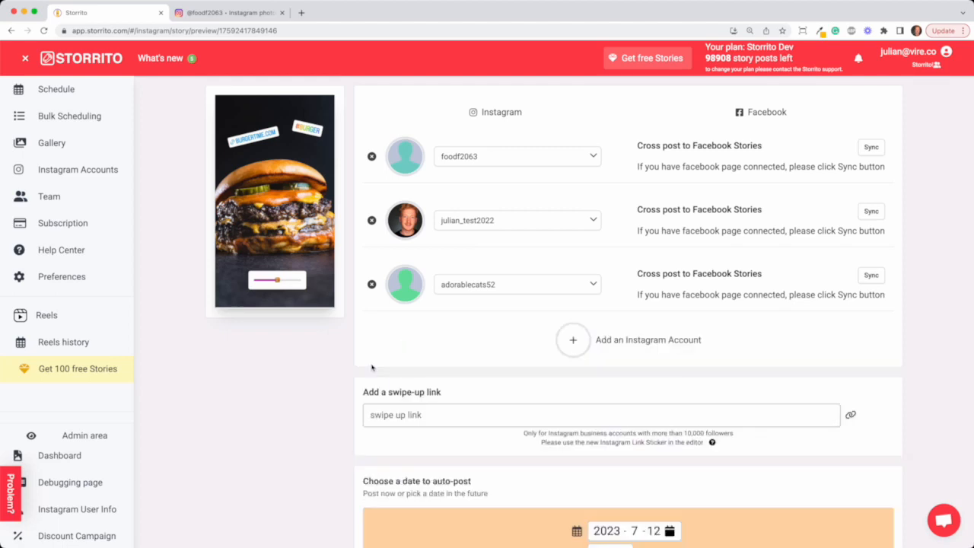
pyautogui.moveTo(518, 167)
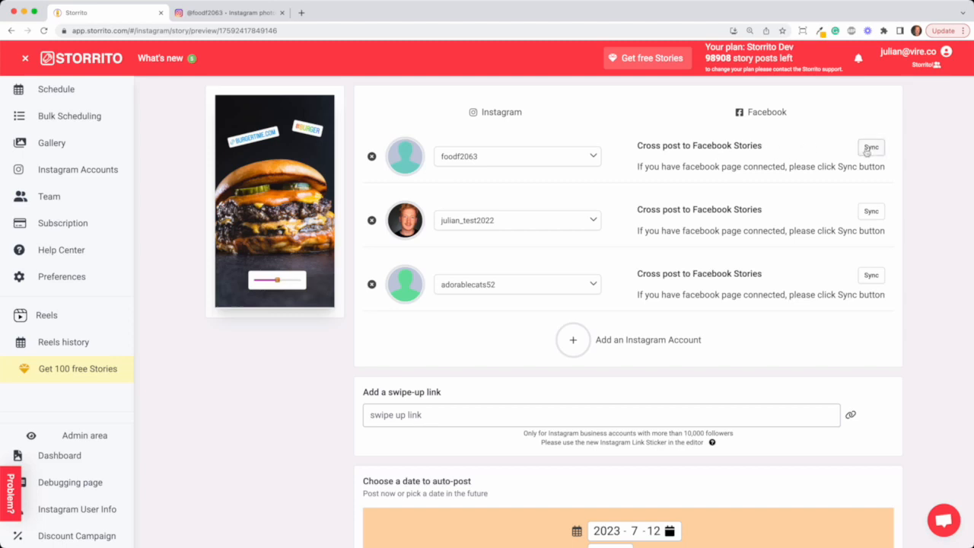
pyautogui.moveTo(664, 192)
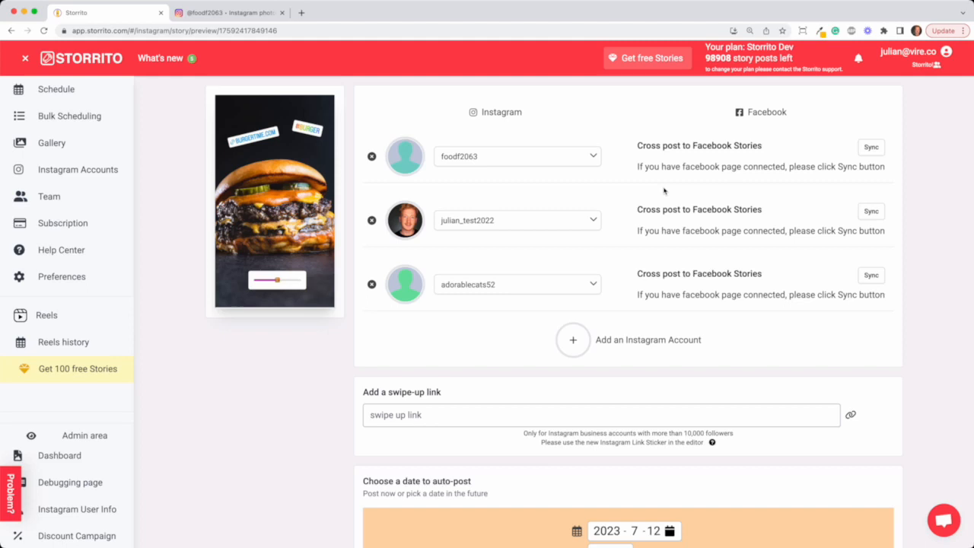
pyautogui.moveTo(484, 161)
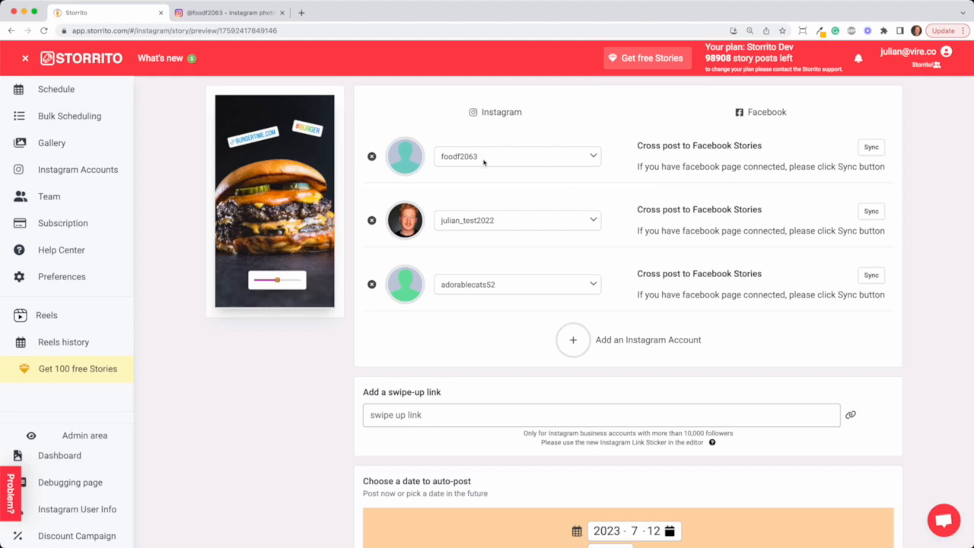
pyautogui.scroll(-3)
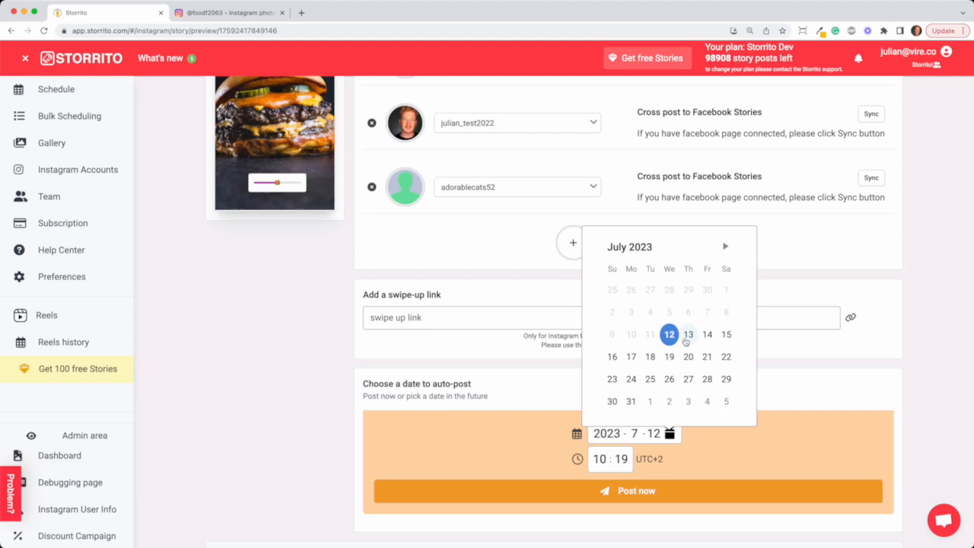
pyautogui.moveTo(718, 347)
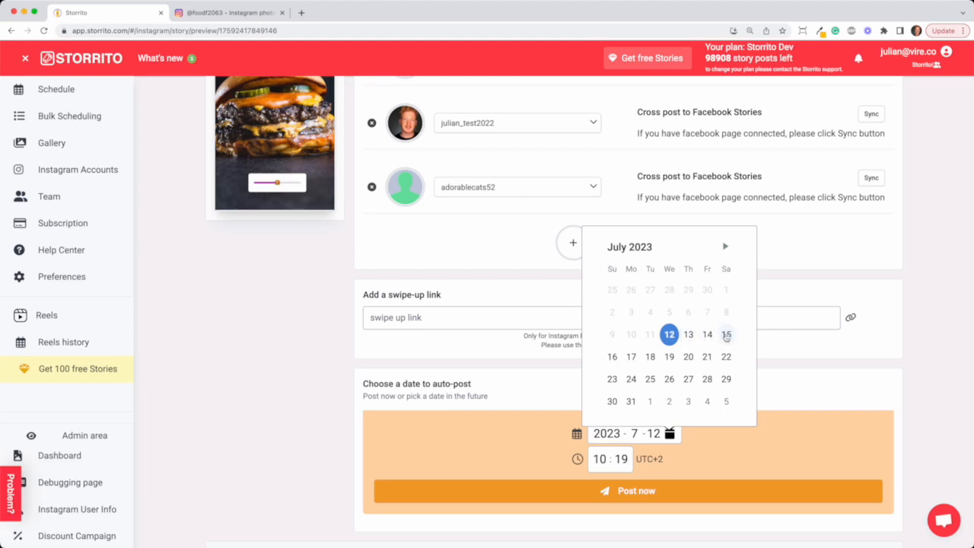
pyautogui.moveTo(734, 373)
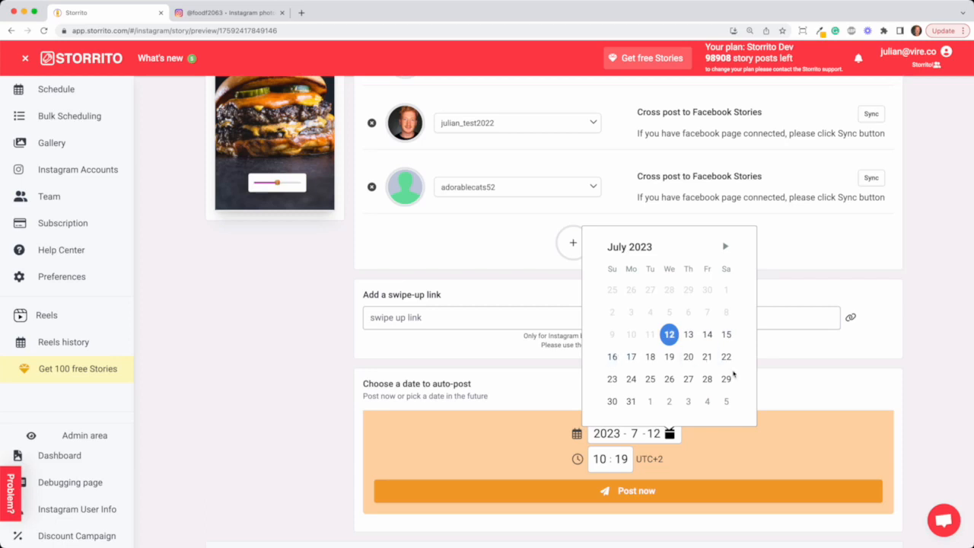
# Step: Keep 12 July 2023 as the date and post the story now to the three accounts
pyautogui.click(731, 441)
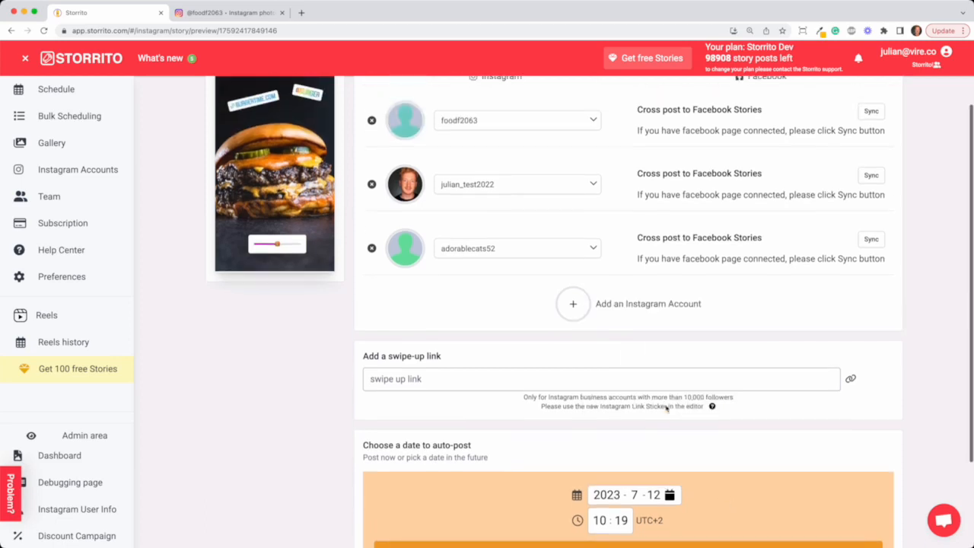
pyautogui.scroll(-3)
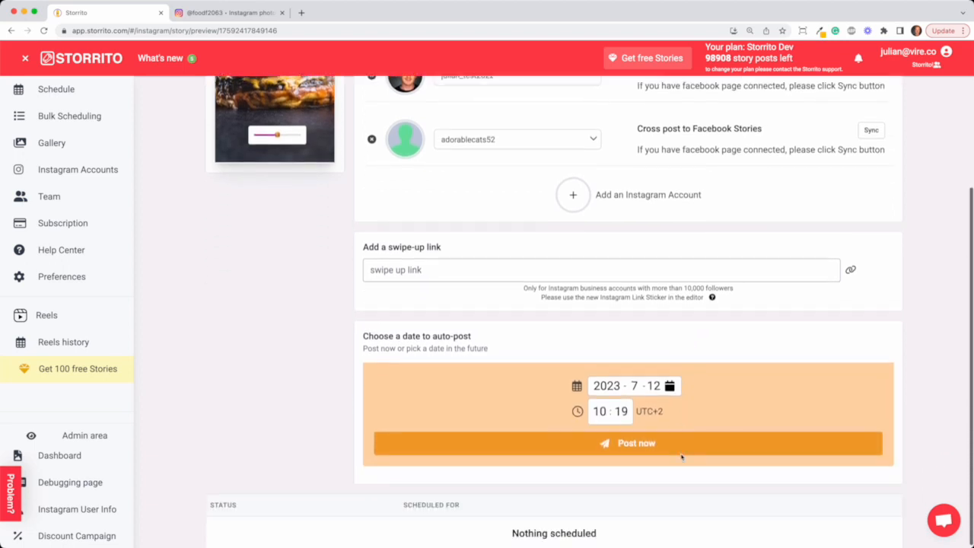
pyautogui.click(627, 443)
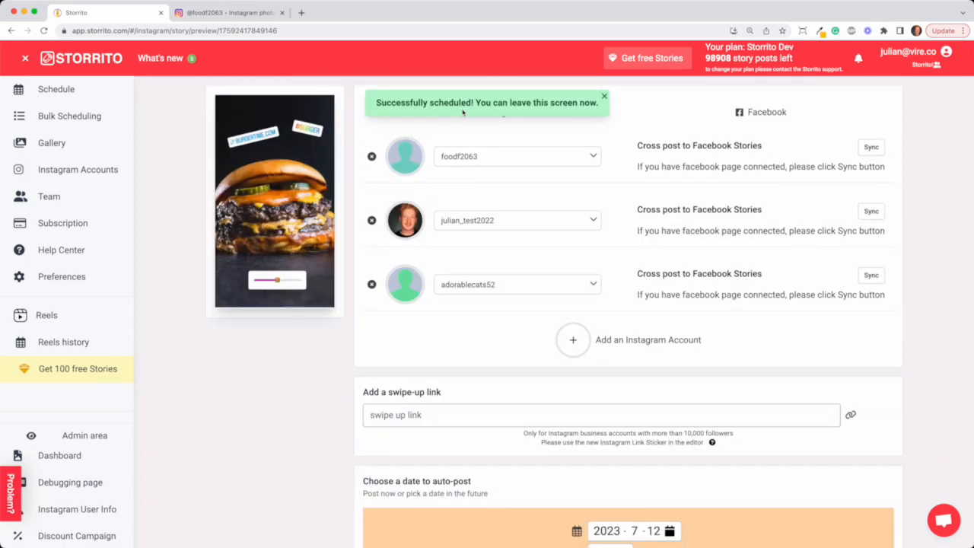
pyautogui.moveTo(56, 88)
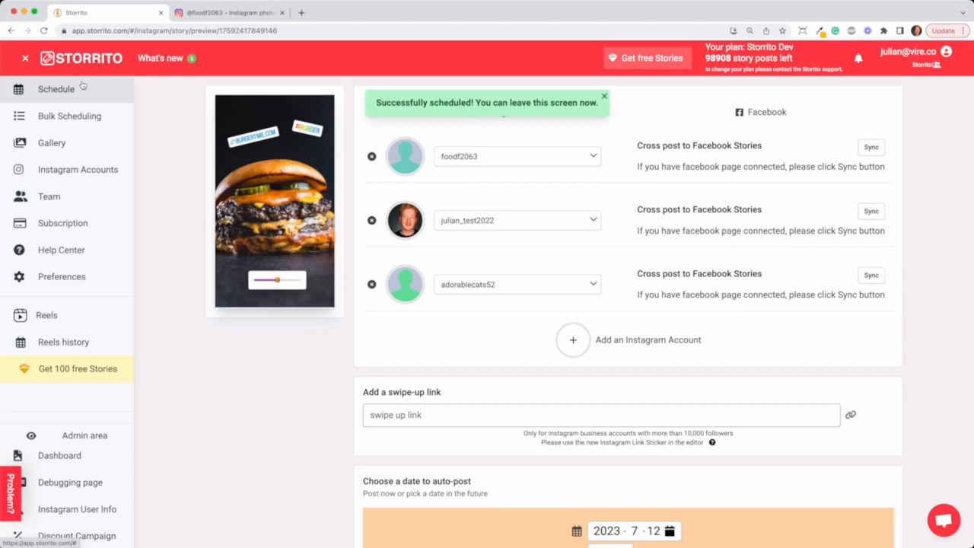
# Step: View the schedule listing the burger story for foodf2063 on 12 July at 10:21 as published
pyautogui.click(55, 89)
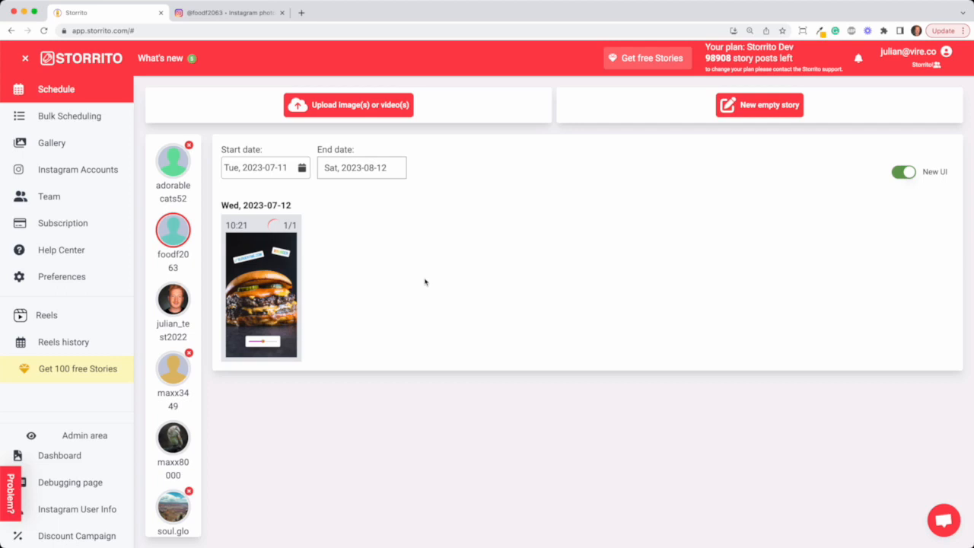
pyautogui.moveTo(411, 244)
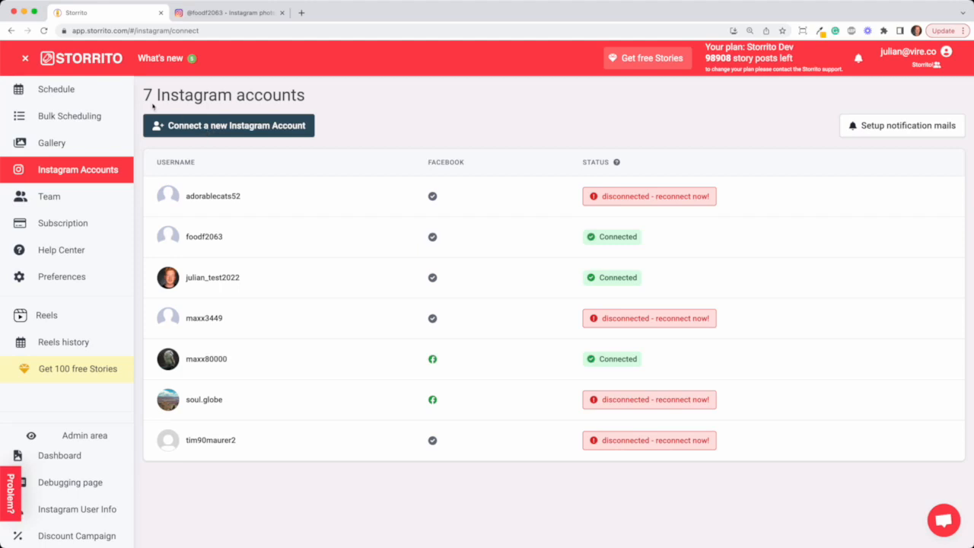
pyautogui.click(57, 89)
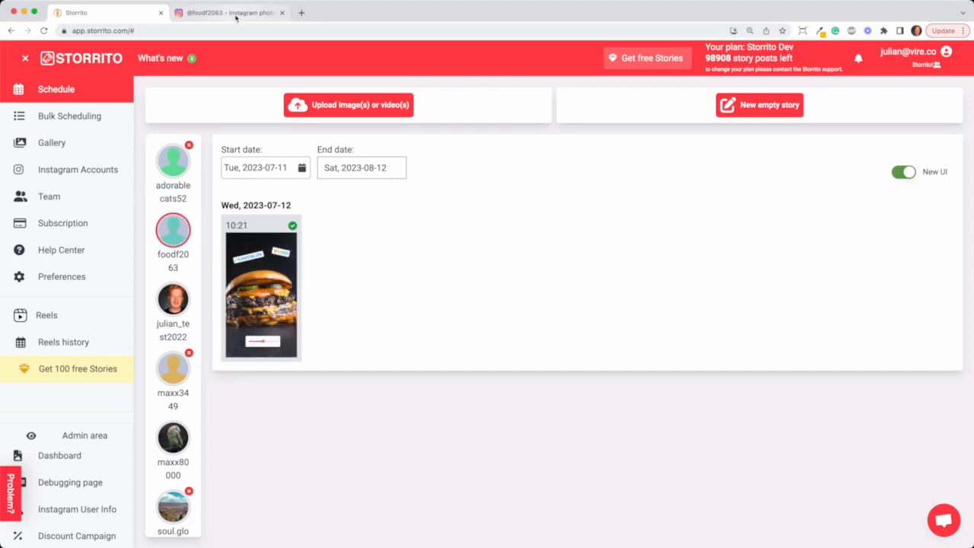
# Step: Watch foodf2063's live burger story with link, hashtag and slider stickers, then return to Storrito
pyautogui.click(228, 12)
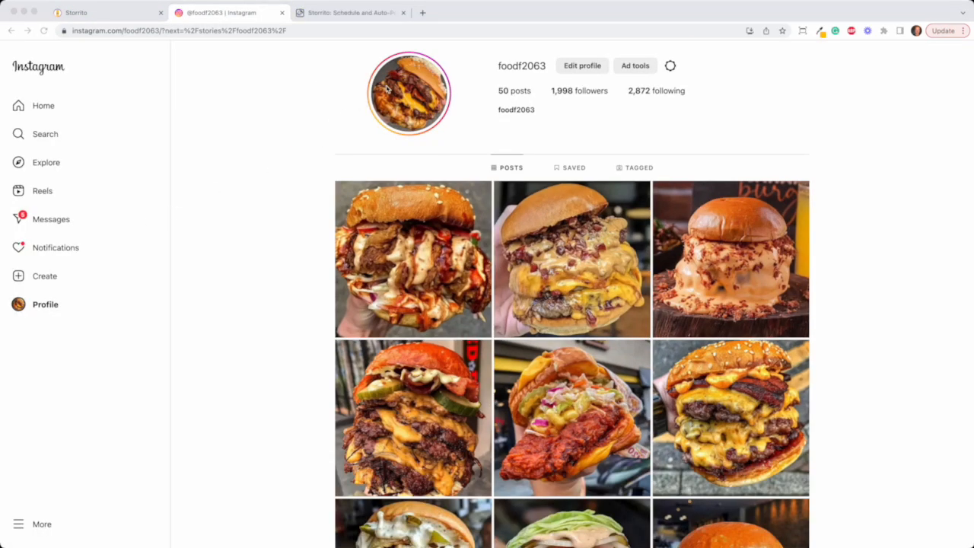
pyautogui.click(409, 93)
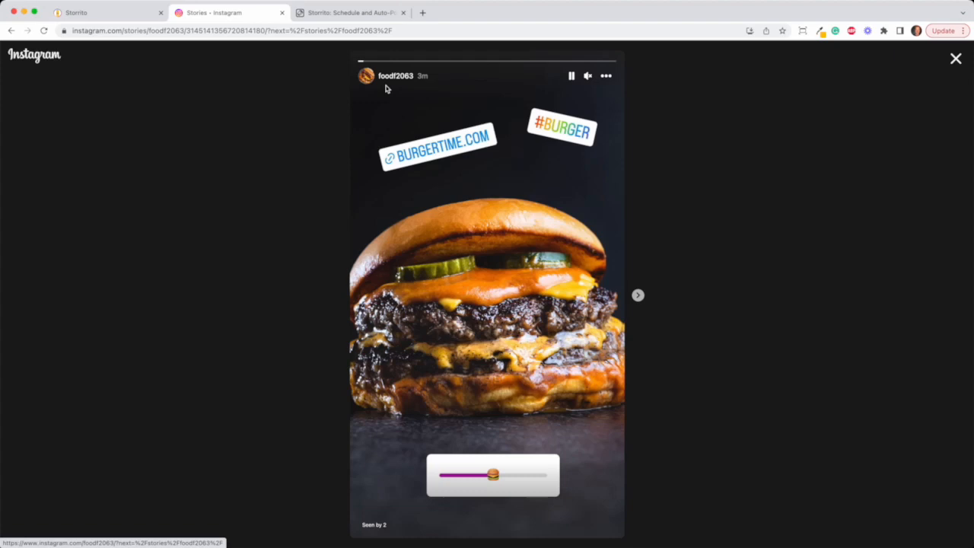
pyautogui.moveTo(420, 164)
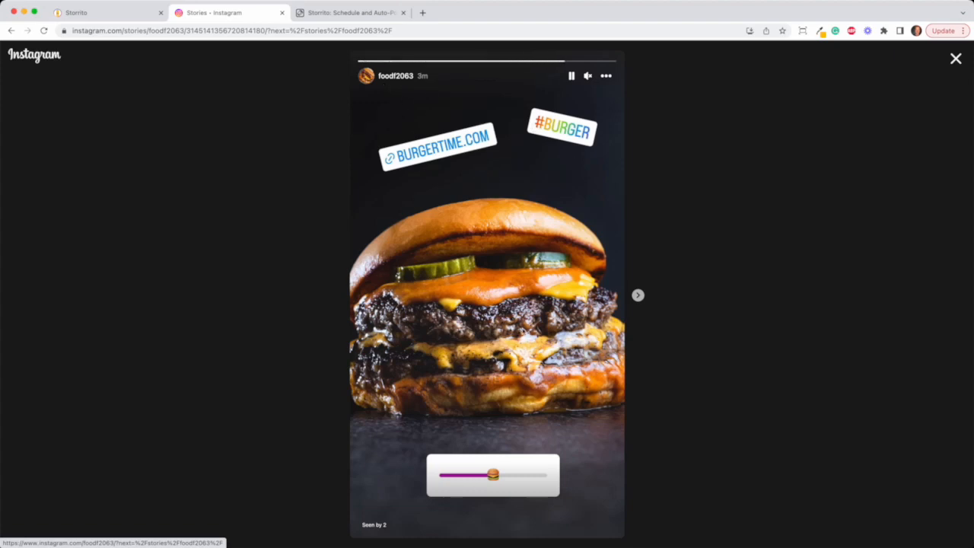
pyautogui.click(396, 76)
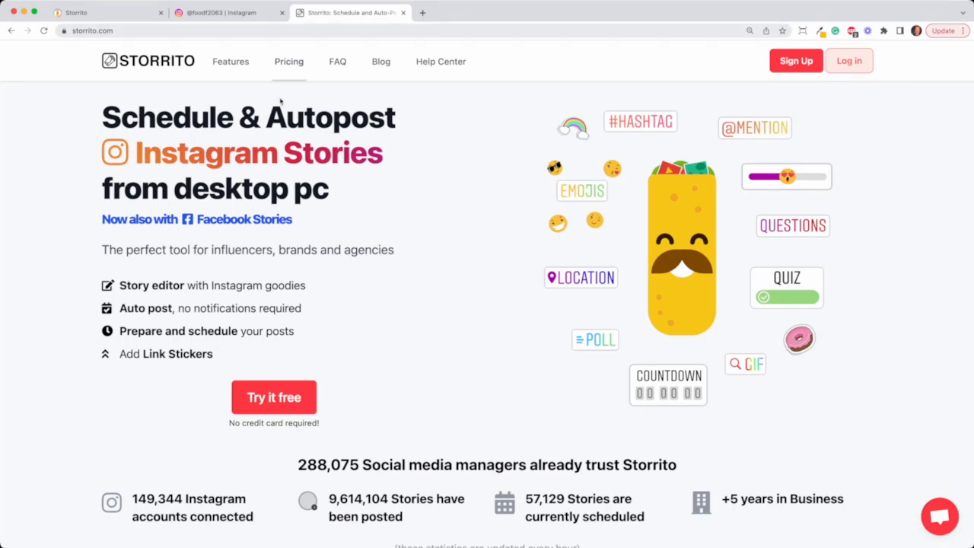
pyautogui.moveTo(383, 192)
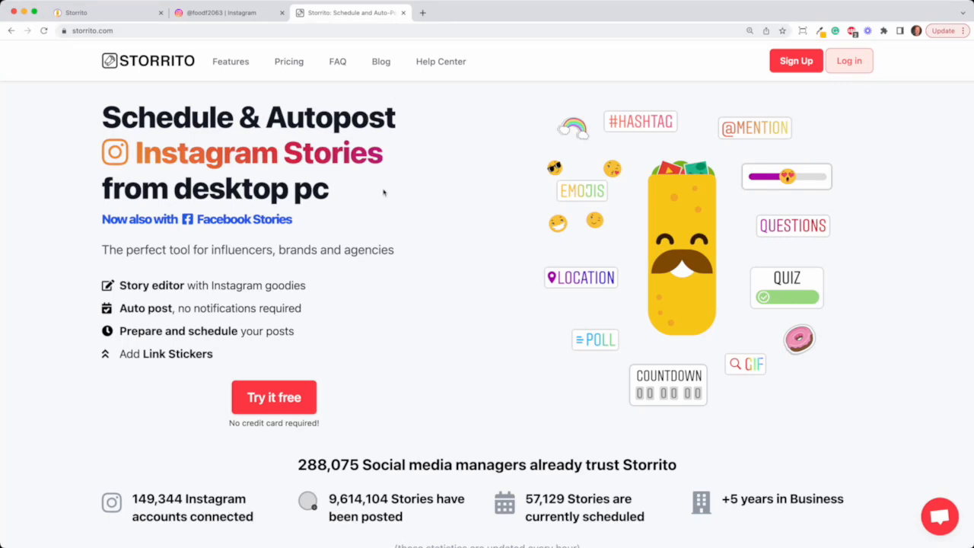